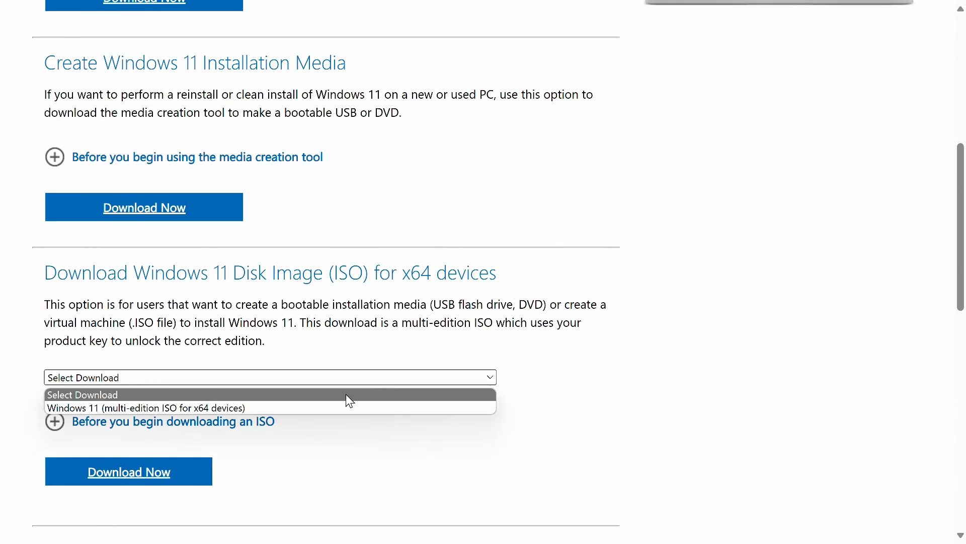
Step: Select 'Windows 11 (multi-edition ISO for x64 devices)' and start the ISO download
click(146, 408)
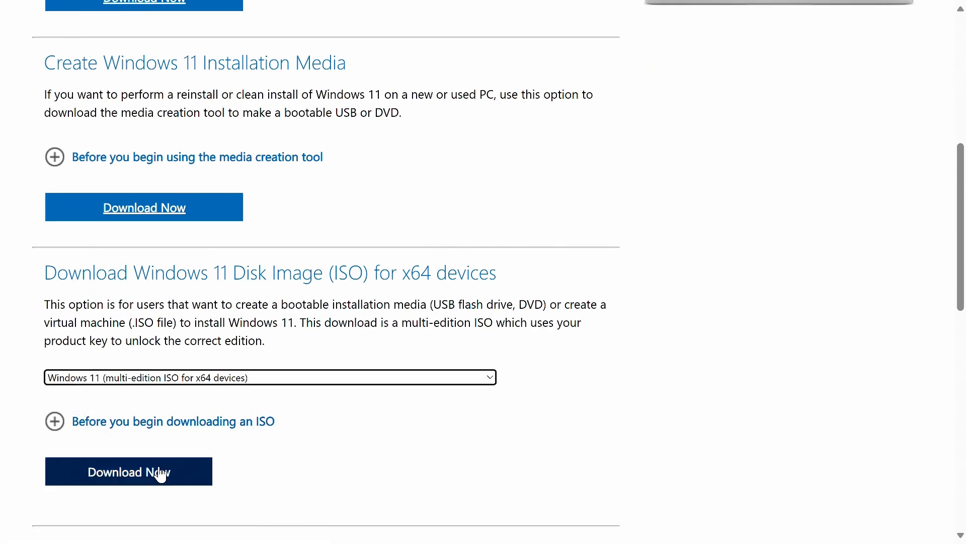
click(127, 471)
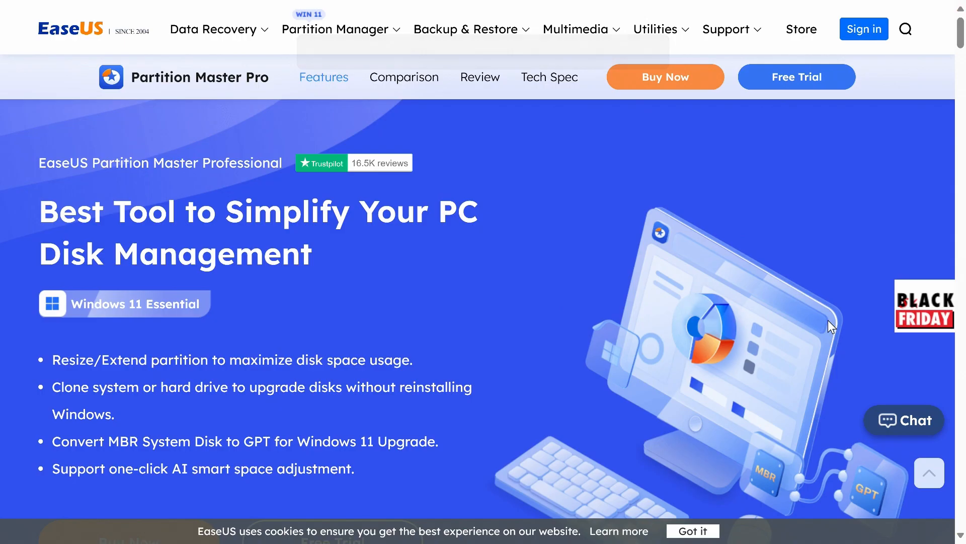
Step: Download the Partition Master free trial installer from the Partition Master Pro page
scroll(down, 3)
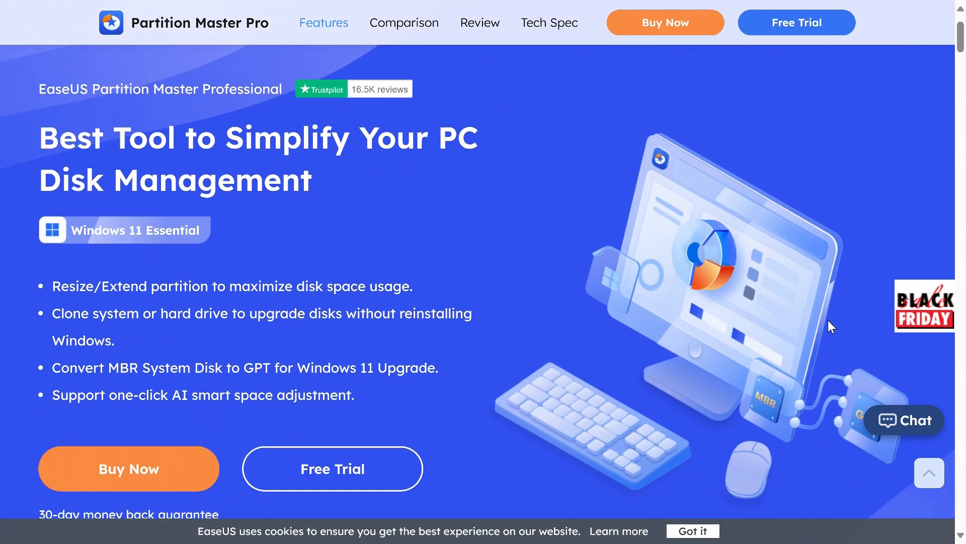
scroll(down, 3)
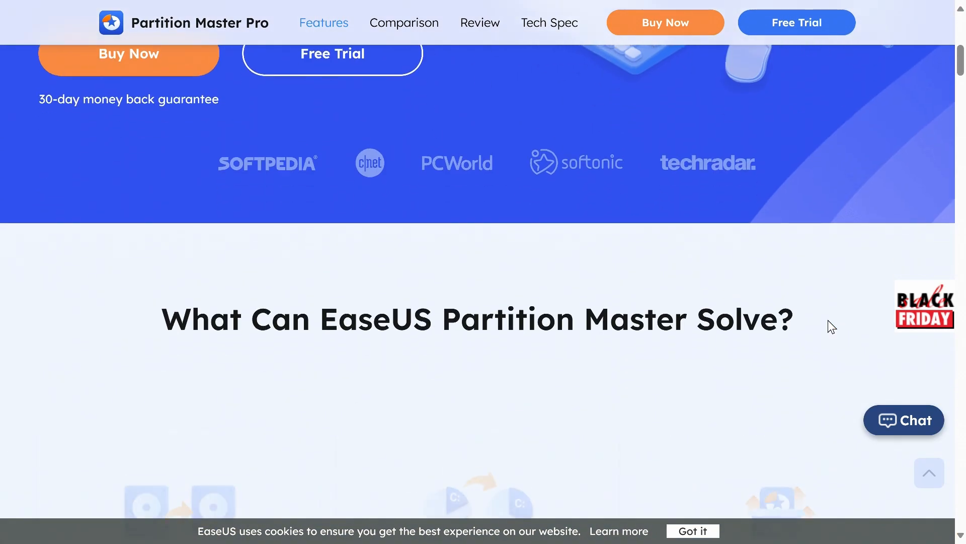
scroll(down, 3)
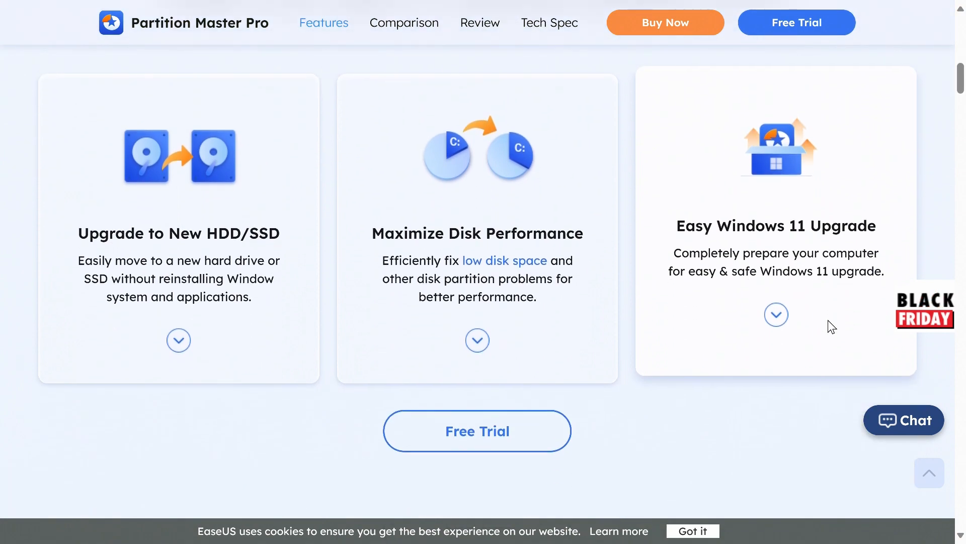
scroll(up, 3)
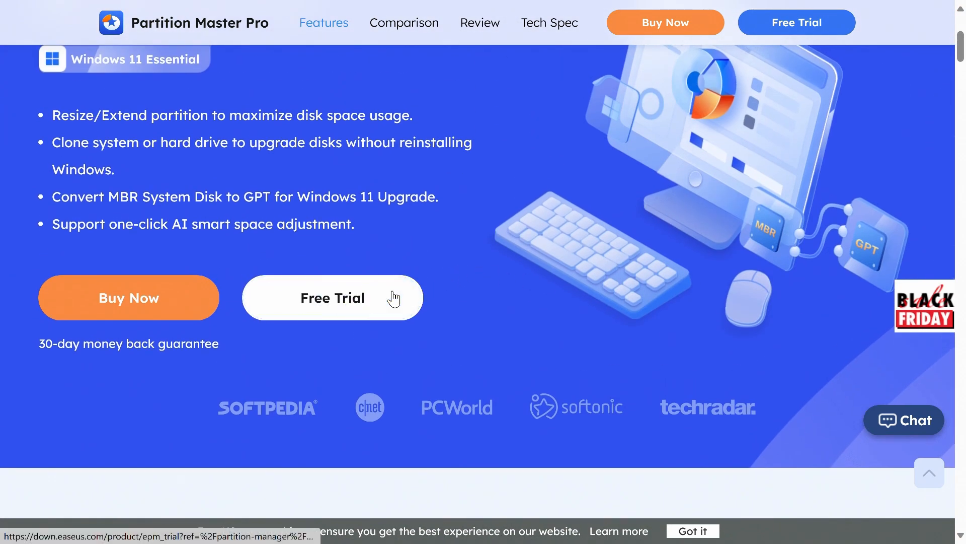
click(331, 297)
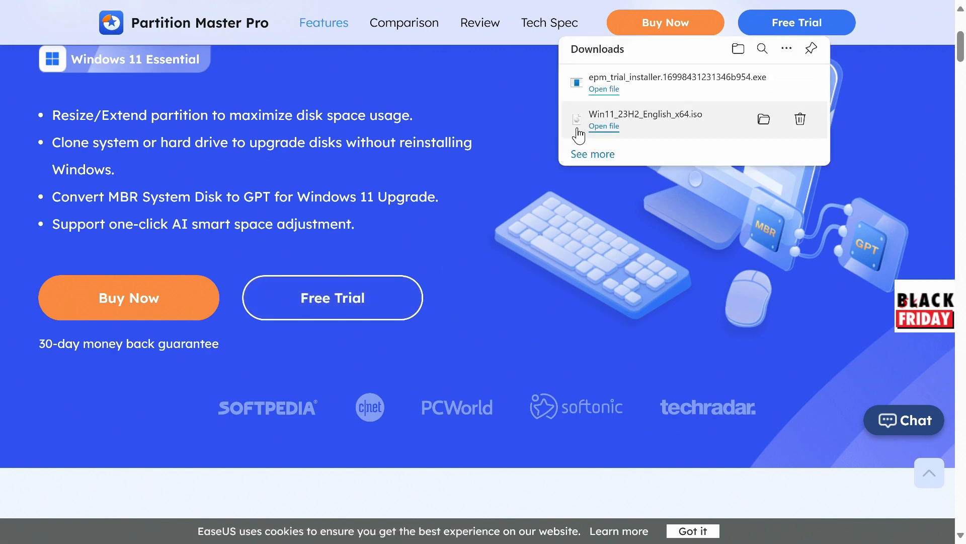
Step: Run the downloaded Partition Master installer, allow UAC changes, and install it
click(604, 90)
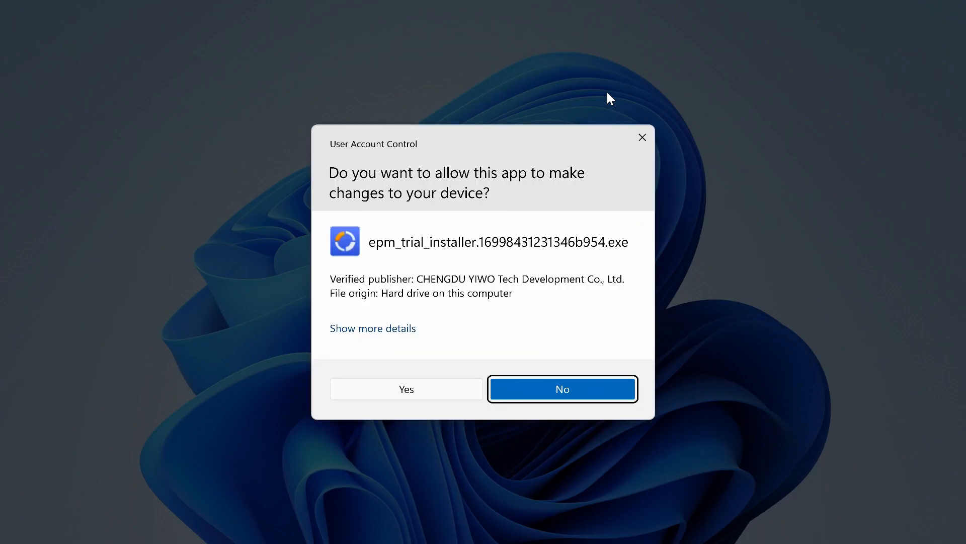
click(562, 388)
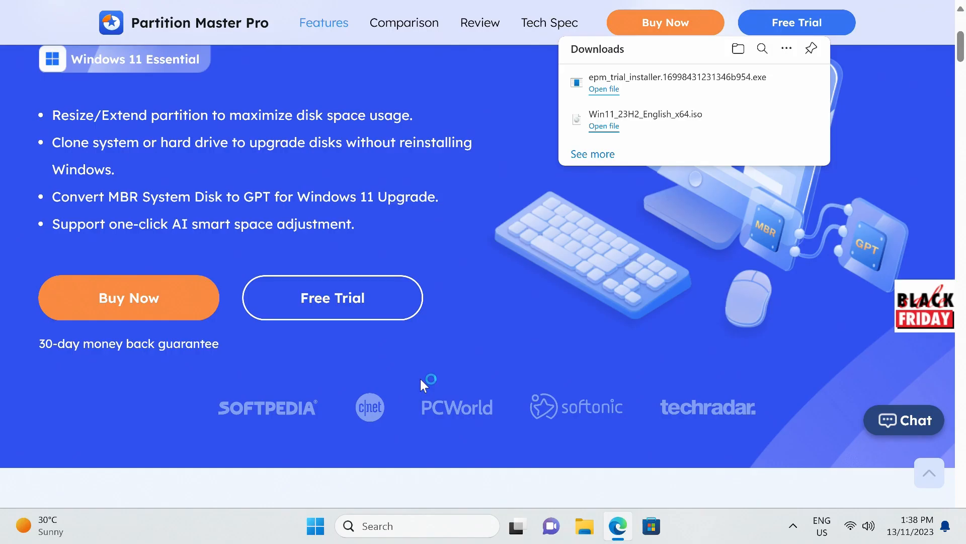
click(603, 89)
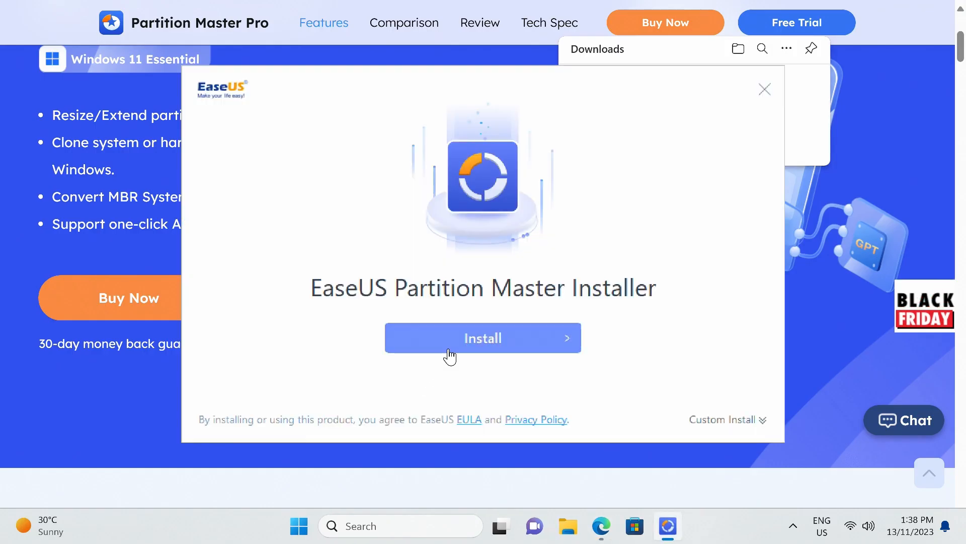
click(482, 338)
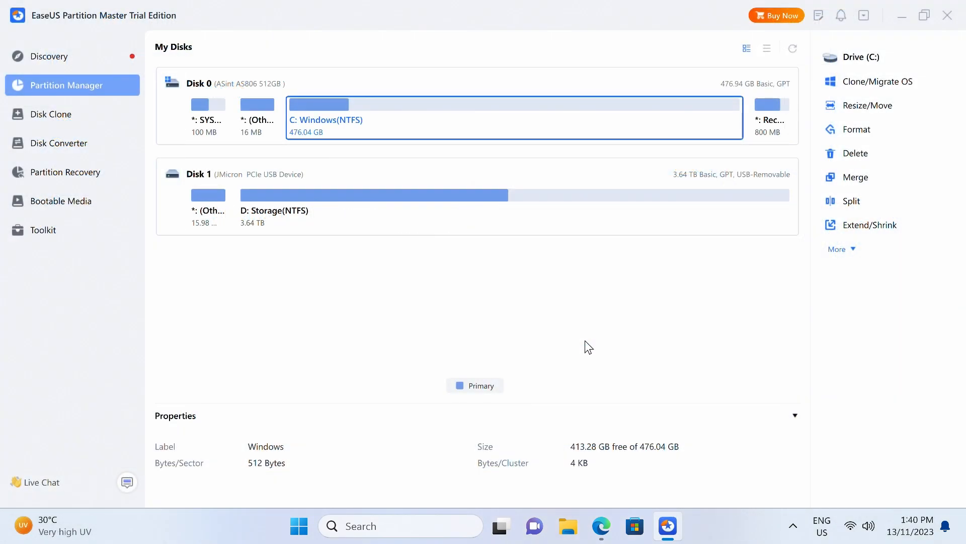
mouse_move(454, 261)
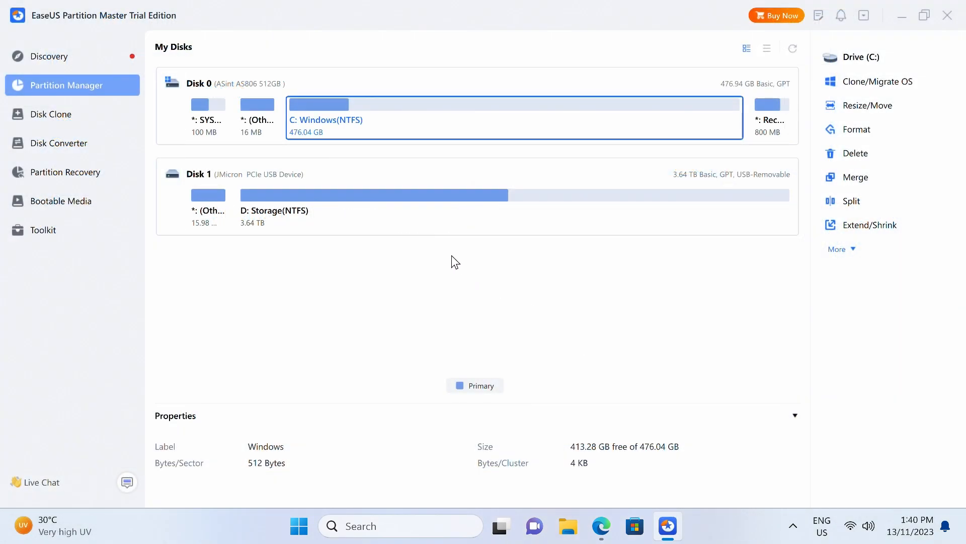
Step: In Bootable Media, choose Burn ISO and continue to ISO selection
click(61, 202)
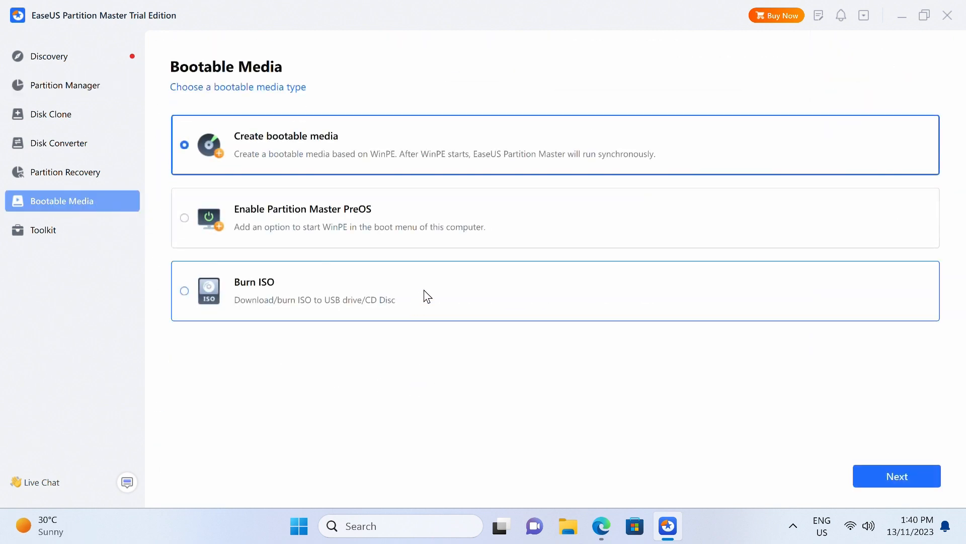
click(185, 290)
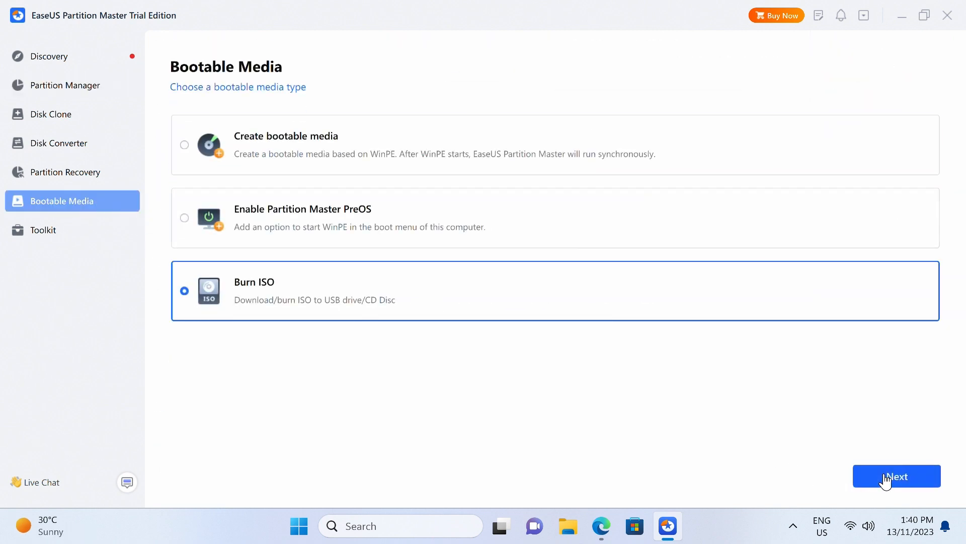
click(896, 476)
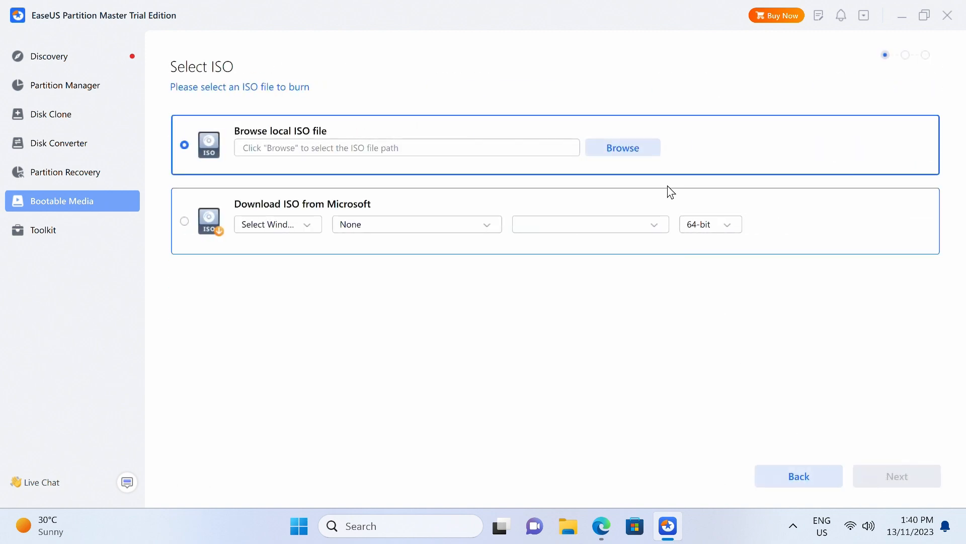
Step: Load the local Win11_23H2_English_x64.iso and continue to burn-device selection
click(622, 146)
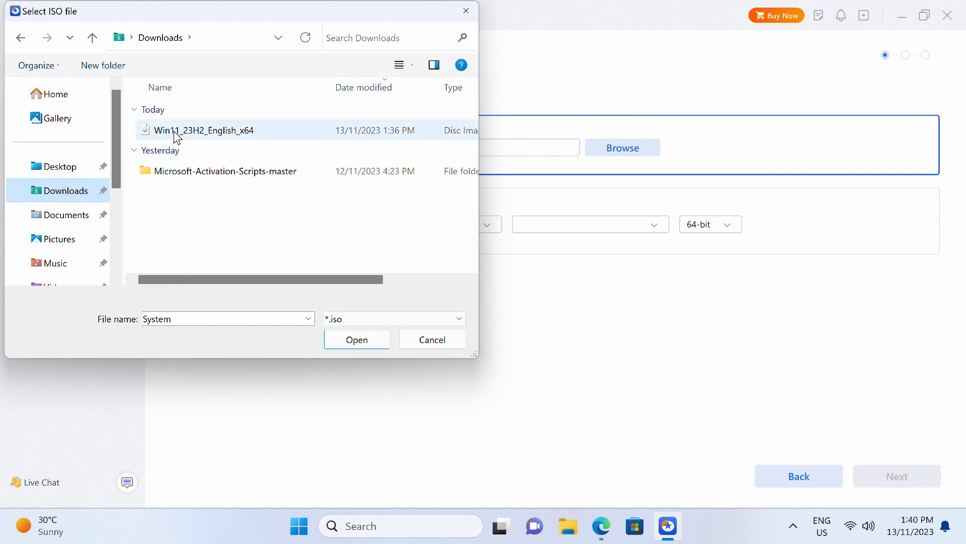
click(357, 339)
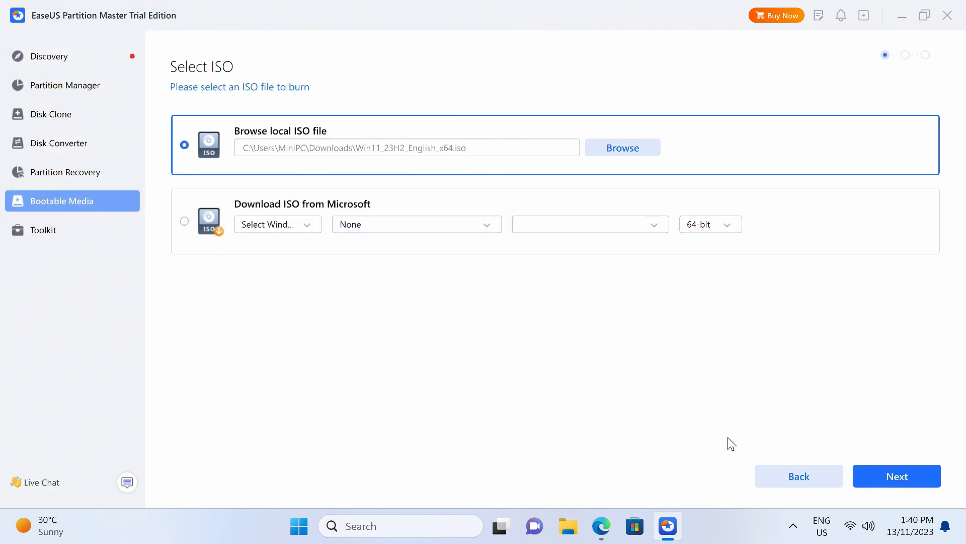
click(896, 475)
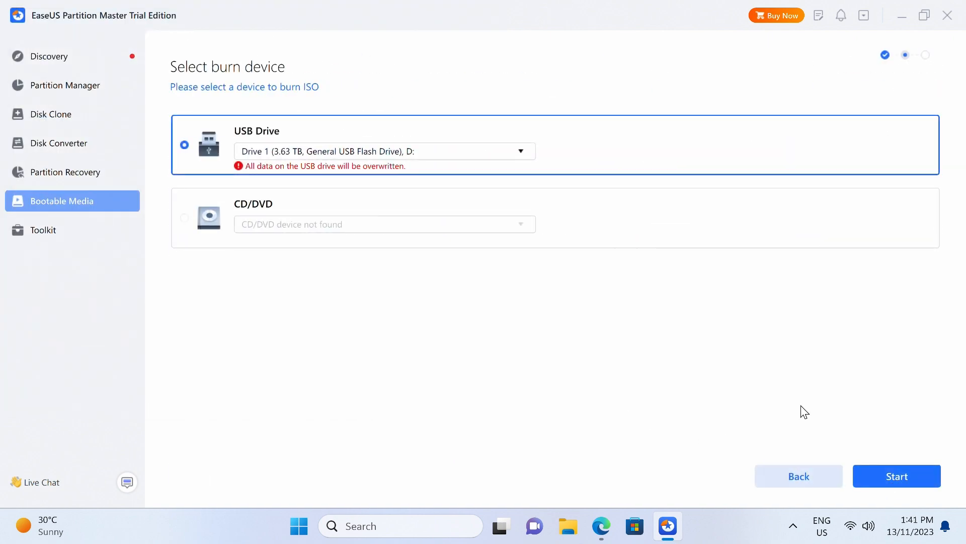
Step: List the available USB drives (3.63 TB D: and 63 MB E:) as burn targets
click(519, 151)
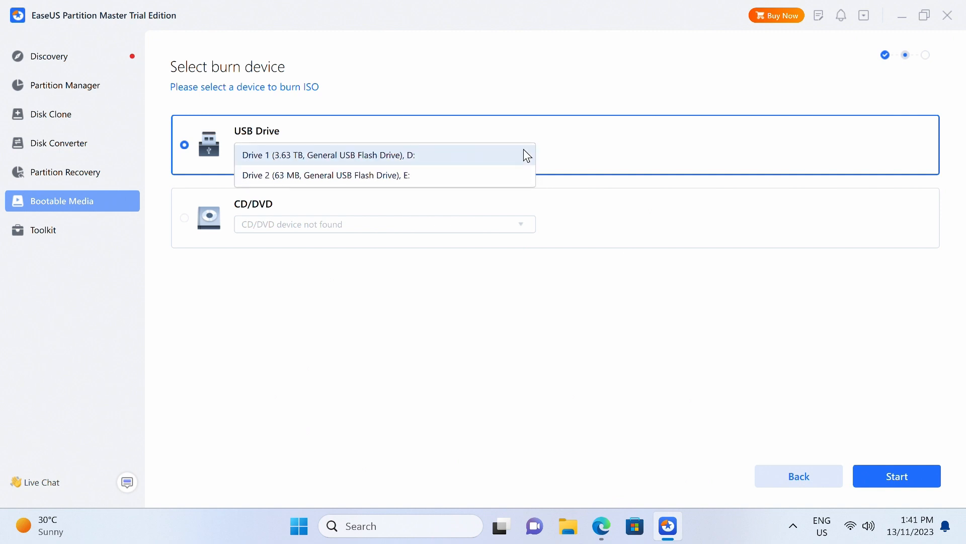
mouse_move(500, 179)
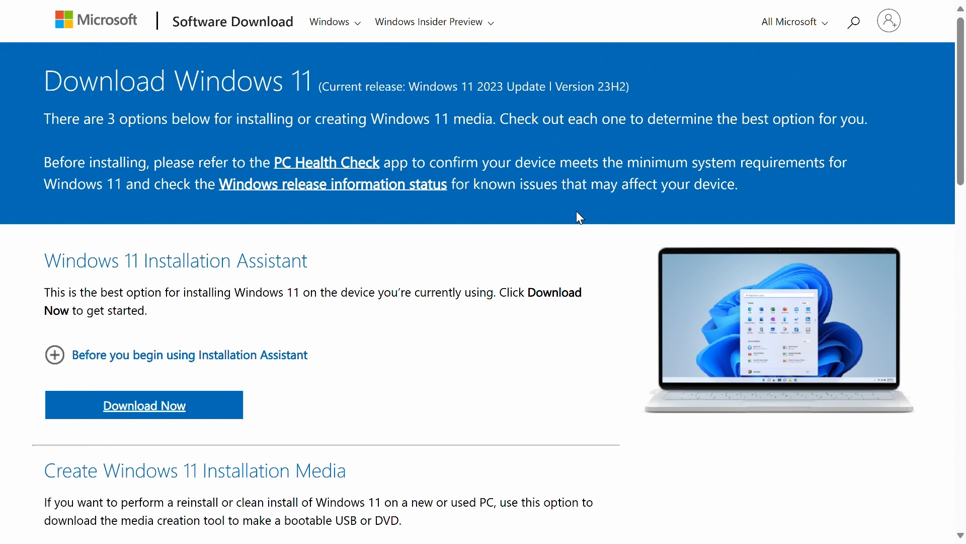
Step: Download mediacreationtool.exe from Create Windows 11 Installation Media, run it, and allow UAC changes
scroll(down, 3)
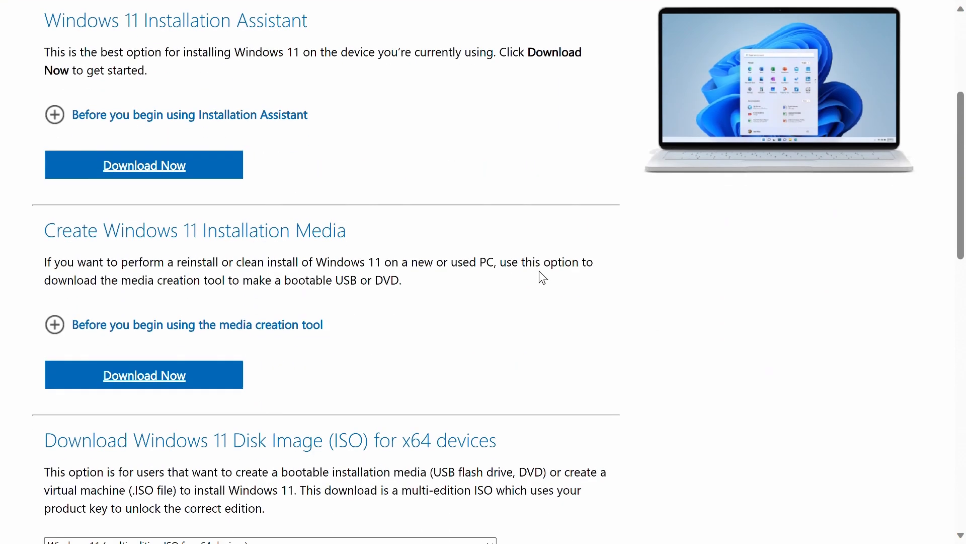
click(144, 369)
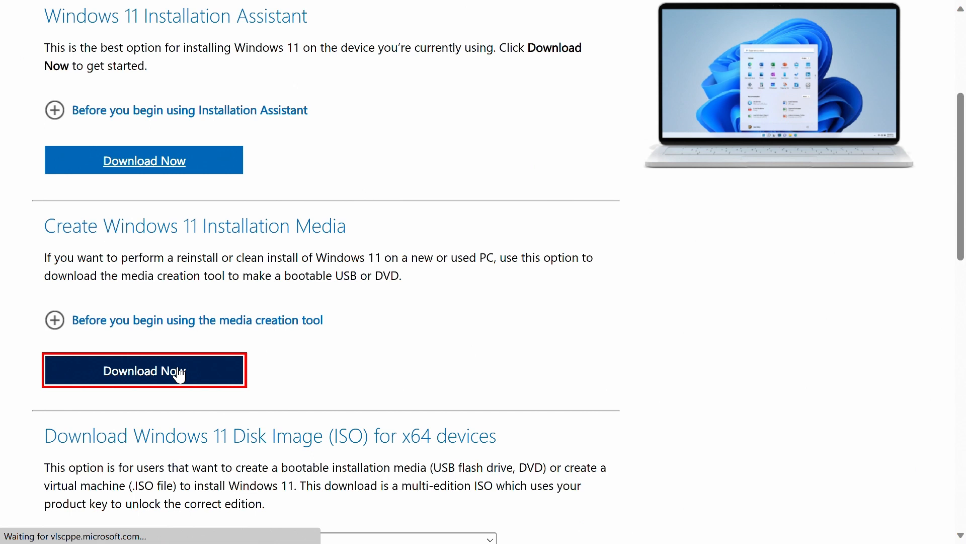
click(144, 370)
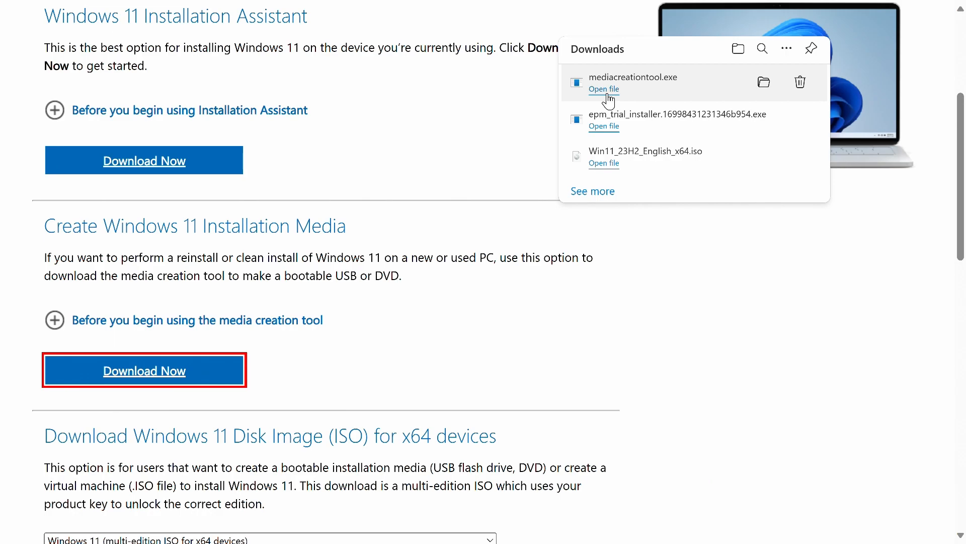
click(603, 89)
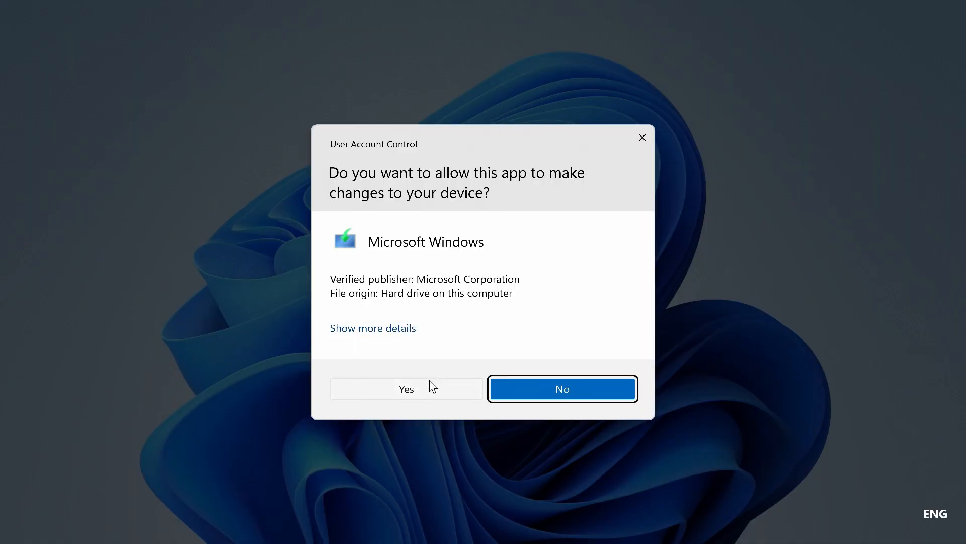
click(406, 388)
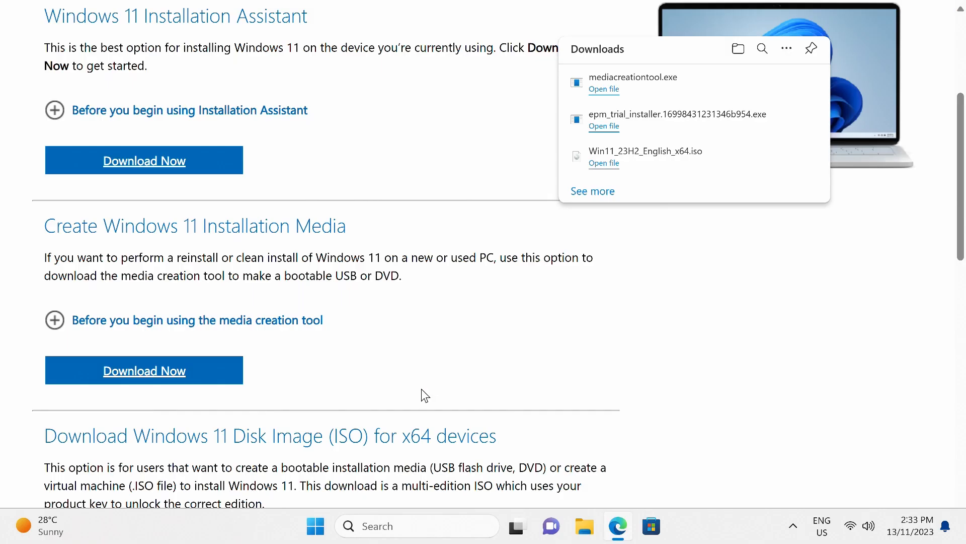
Step: Accept the license, choose USB flash drive on D: (Storage), and start downloading Windows 11
click(603, 88)
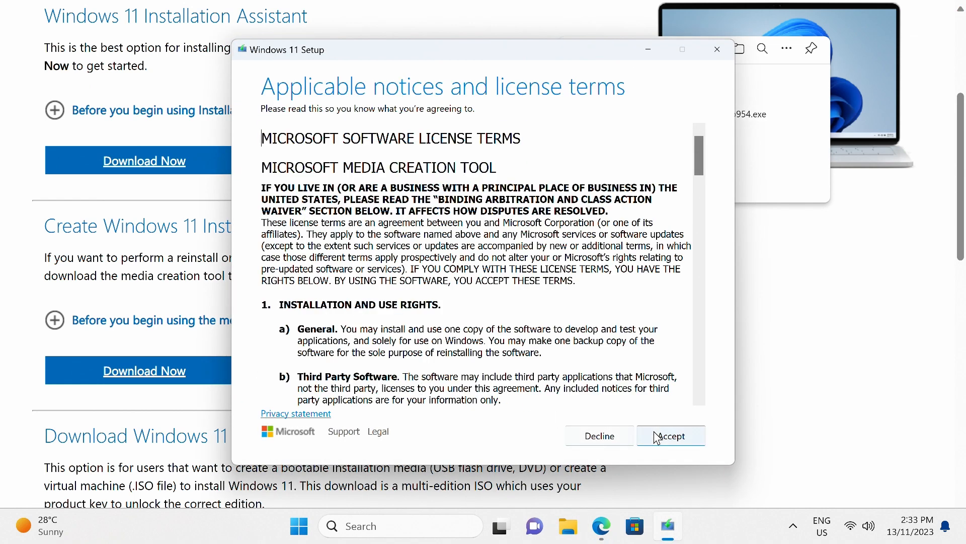
click(670, 436)
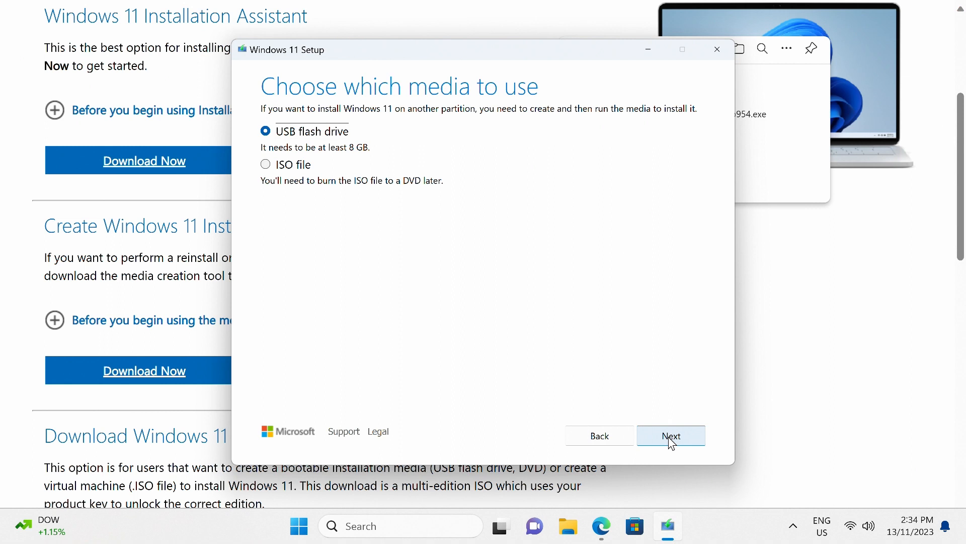
click(671, 436)
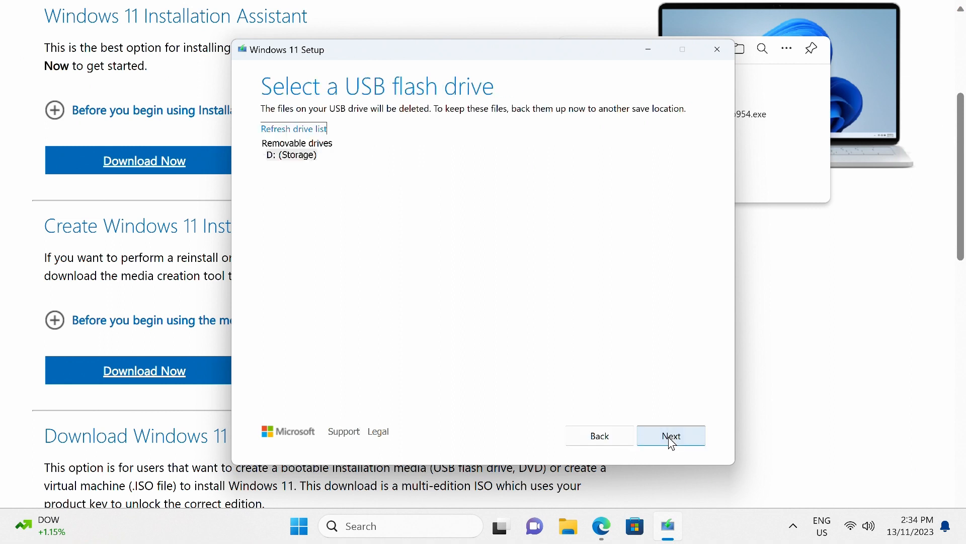
click(670, 436)
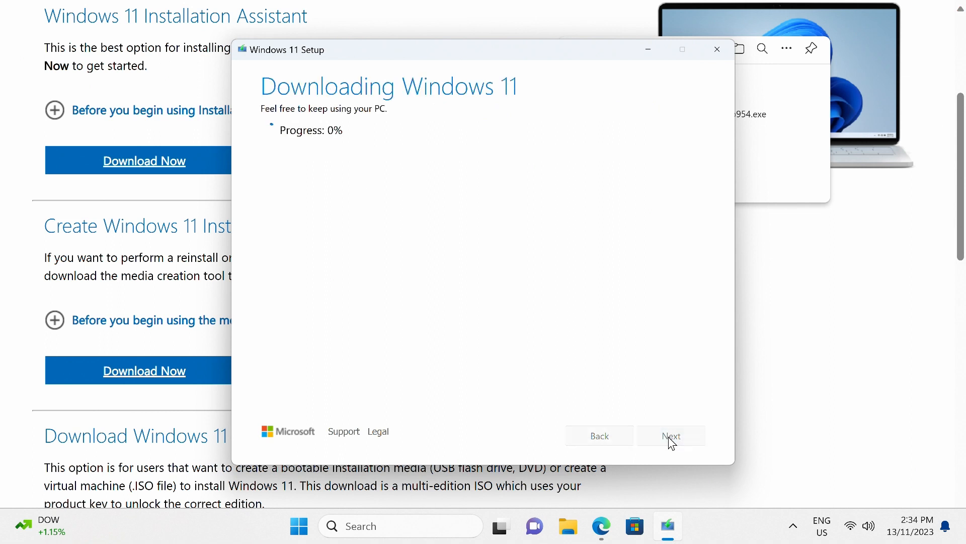